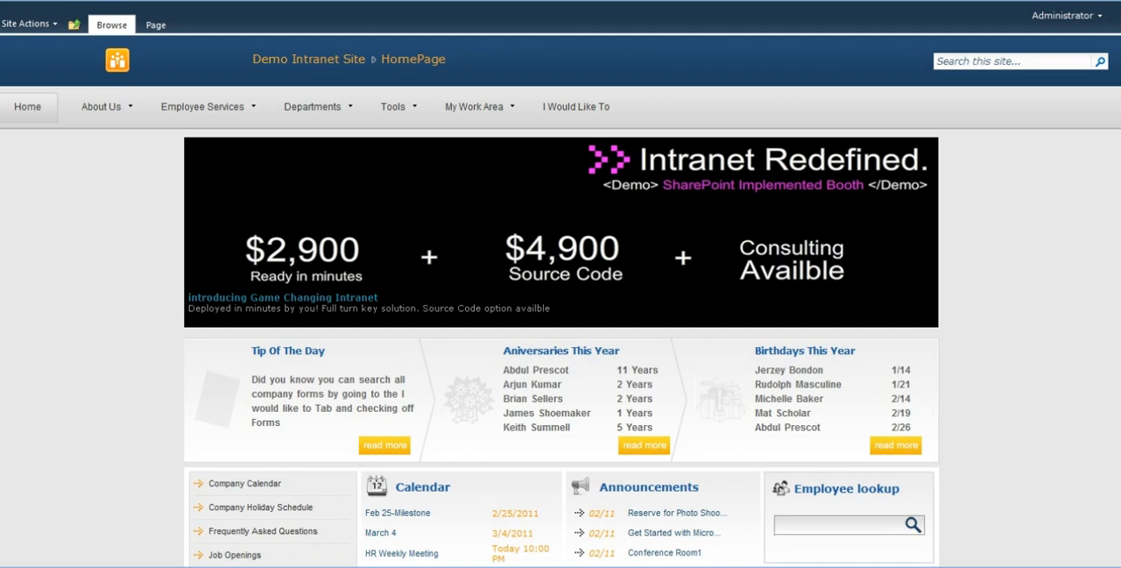
- Check the department links in the top navigation, then view All Site Content from Site Actions
left_click(203, 106)
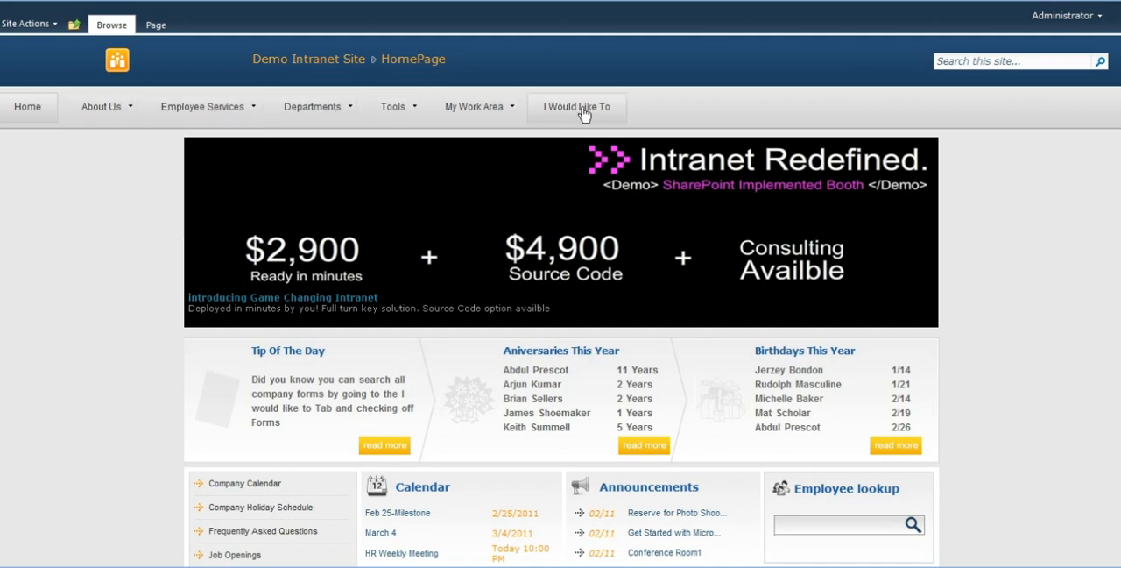
left_click(312, 106)
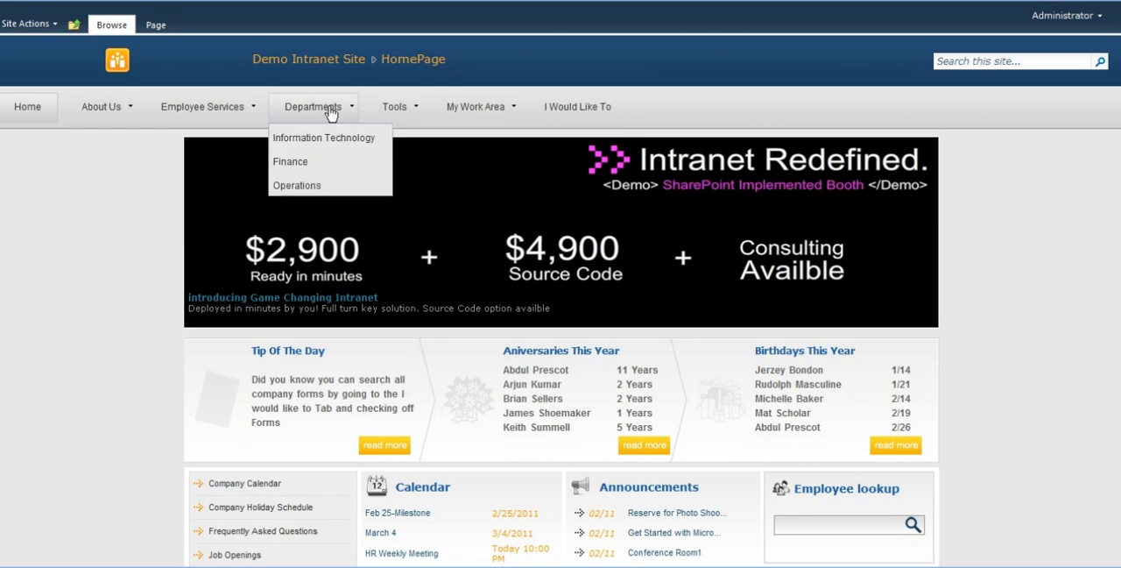
mouse_move(283, 107)
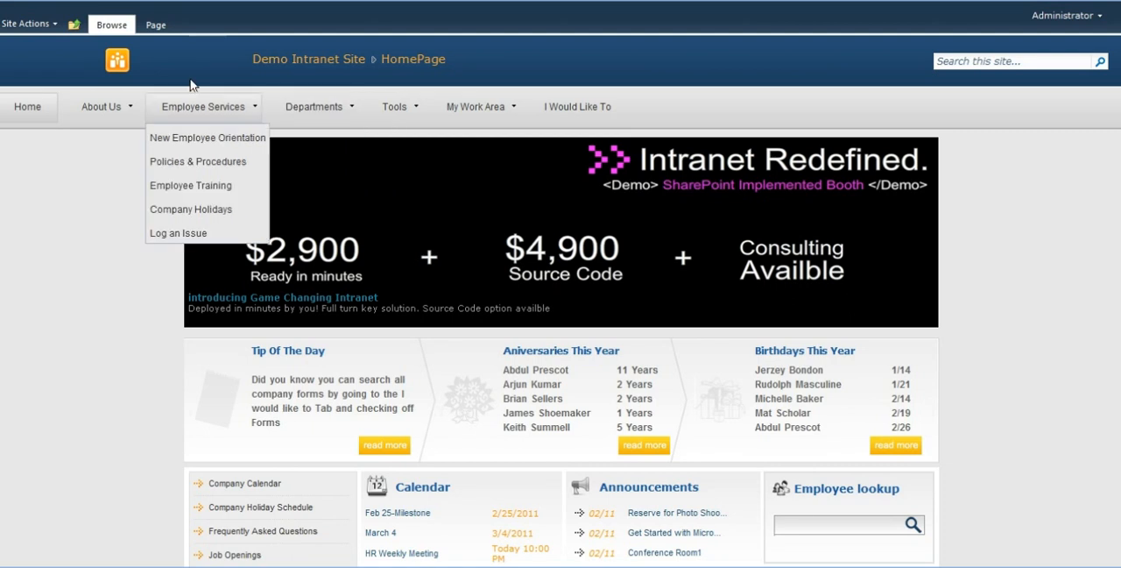
left_click(383, 279)
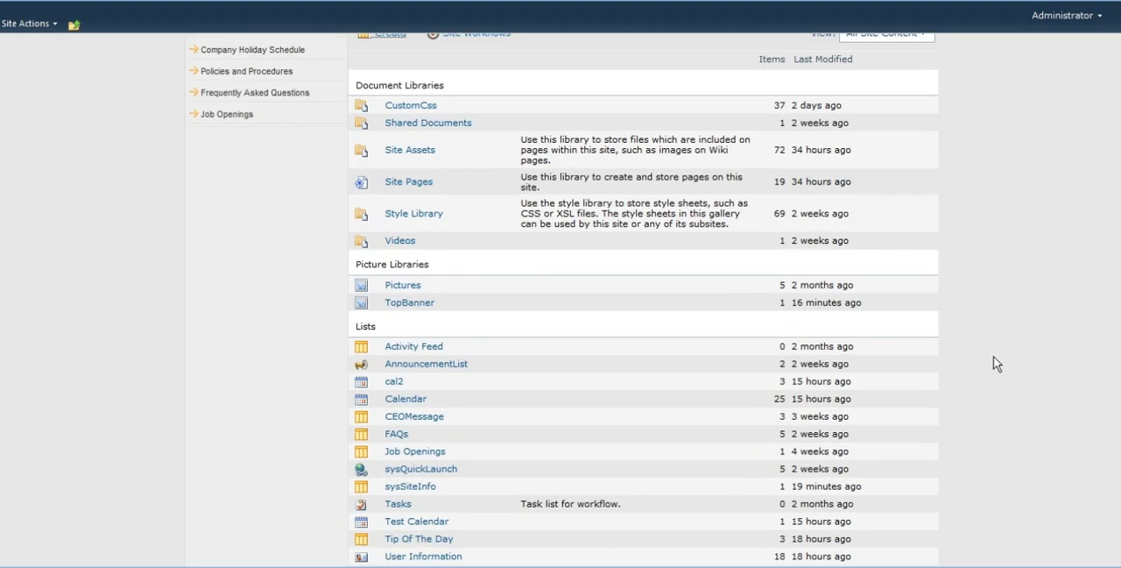
scroll("up", 3)
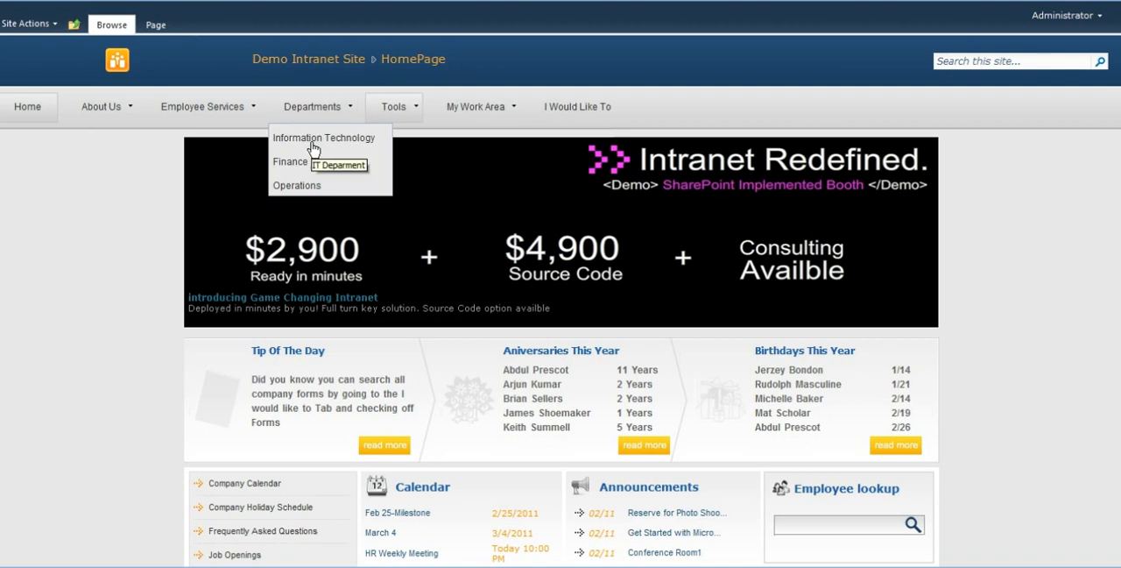
mouse_move(368, 146)
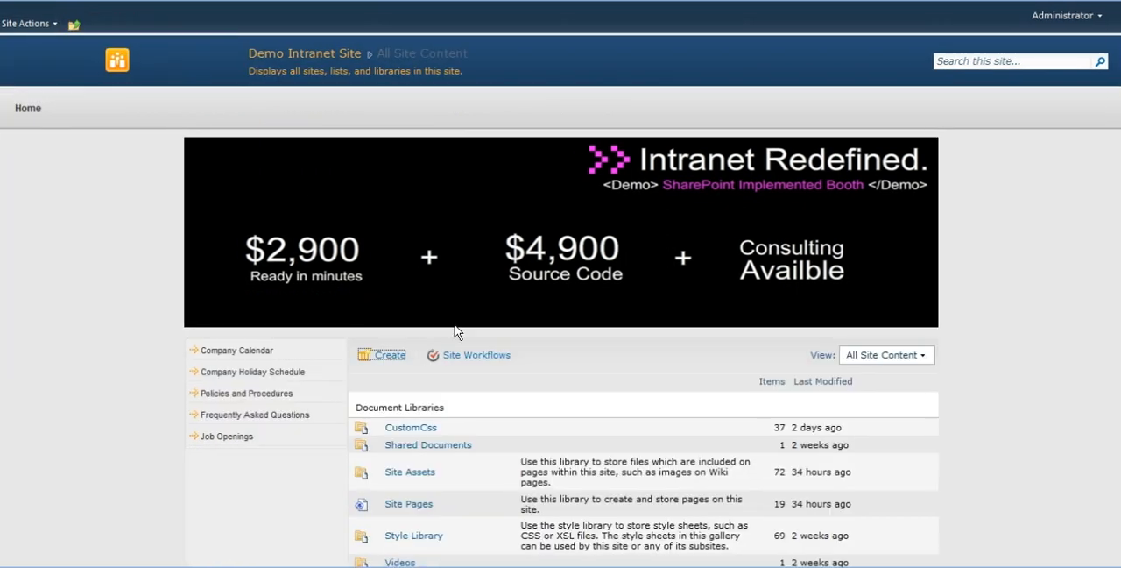
scroll("down", 3)
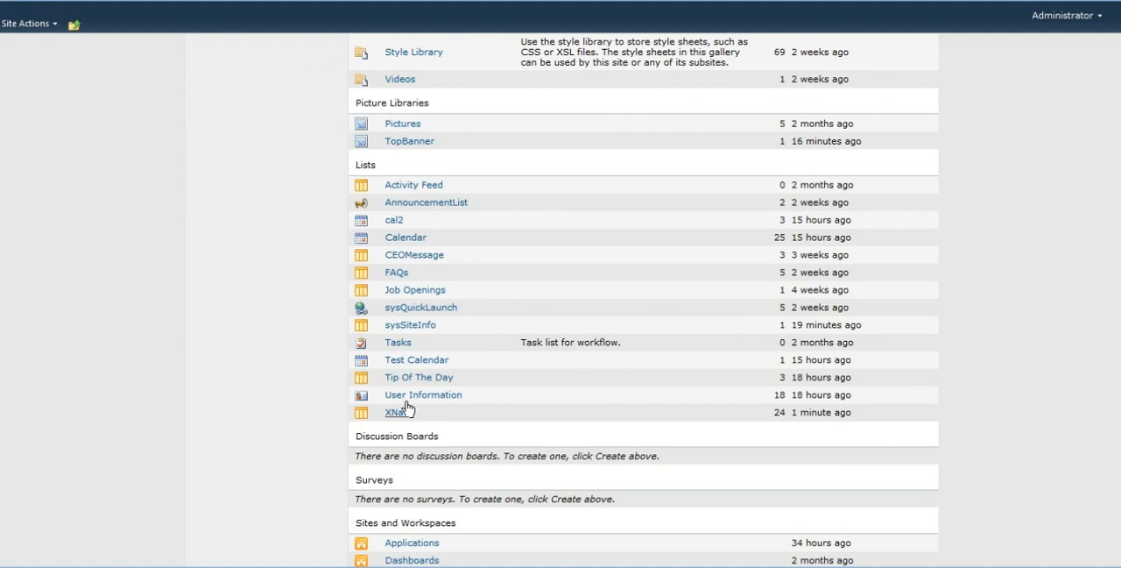
- Open the XNav list and scroll down to its last items
left_click(395, 412)
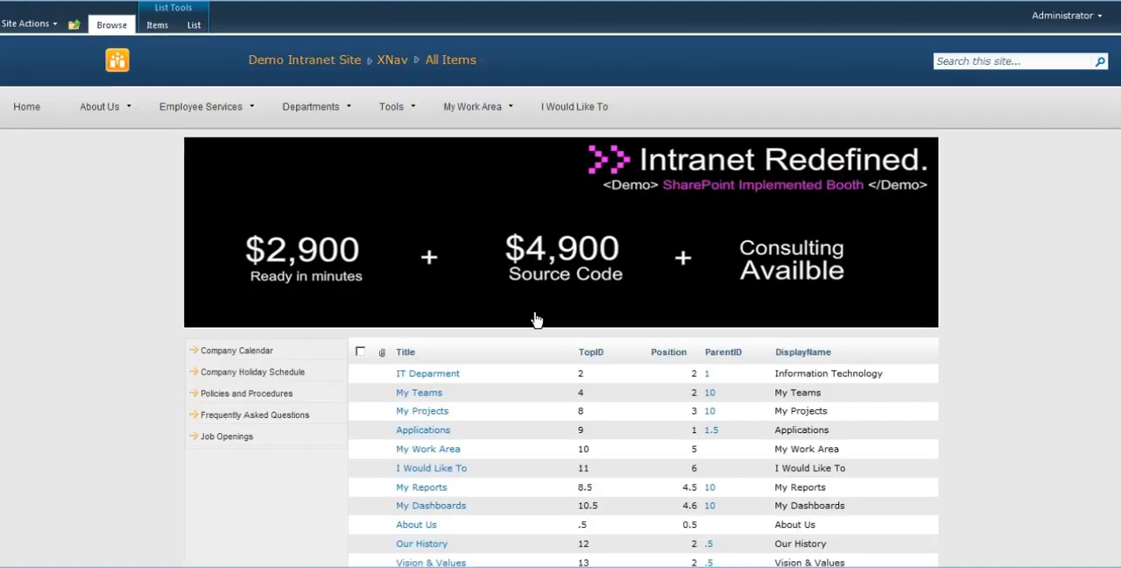
scroll("down", 3)
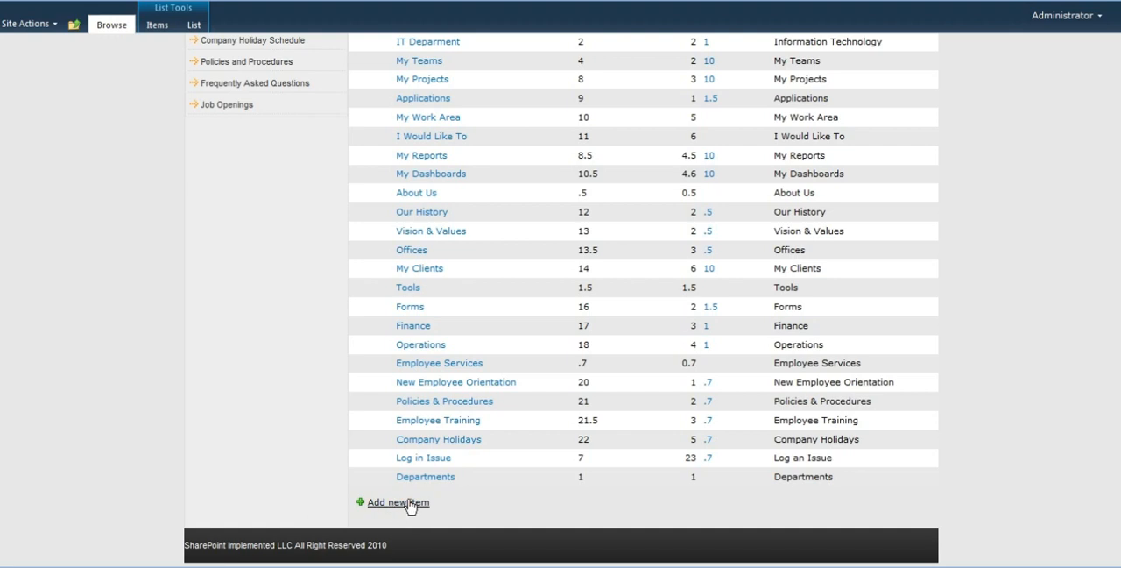
mouse_move(405, 512)
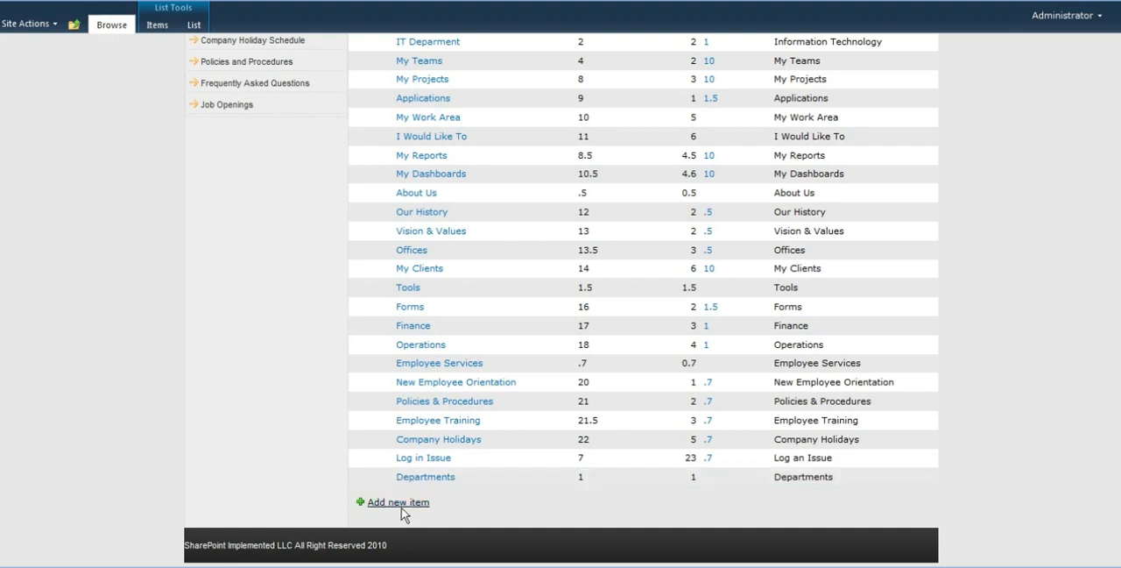
- Start a new XNav item with Title 'HR Department', TopID 3 and Position 1
left_click(399, 502)
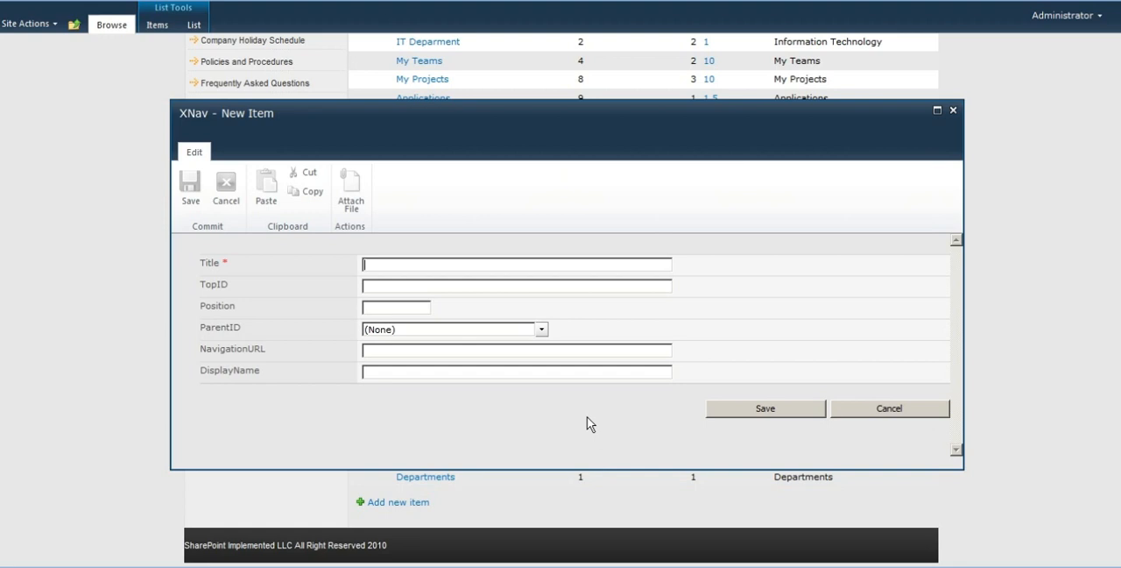
type("HR")
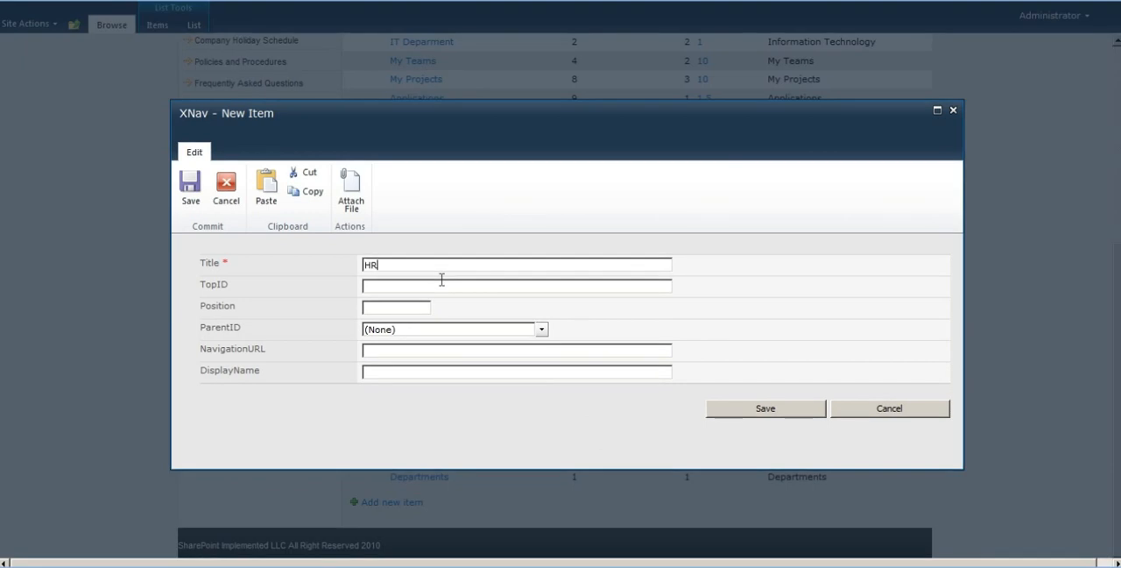
type("Department")
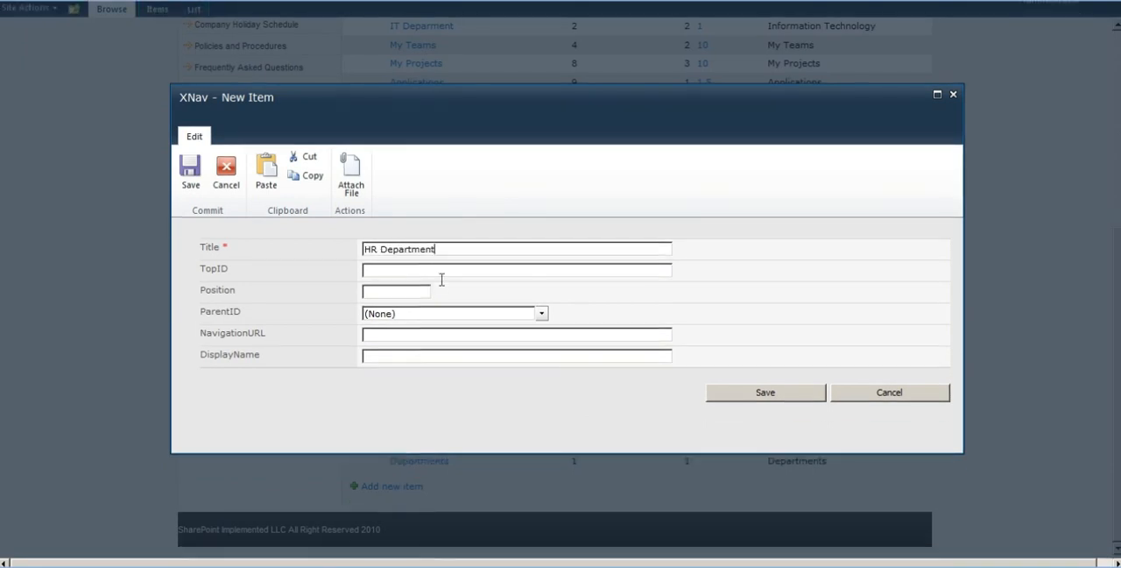
type("3")
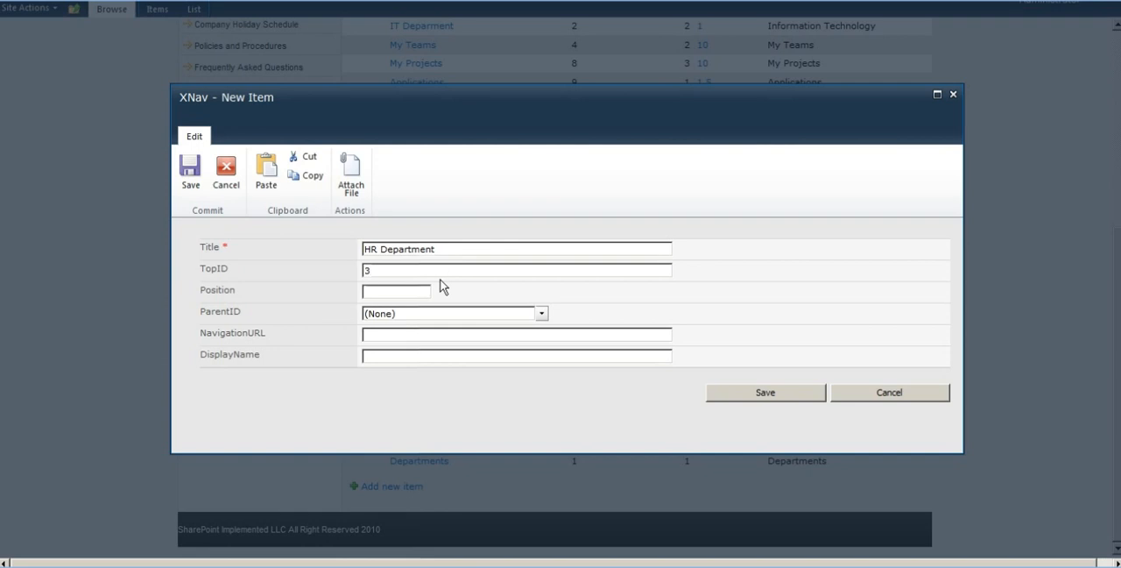
type("1")
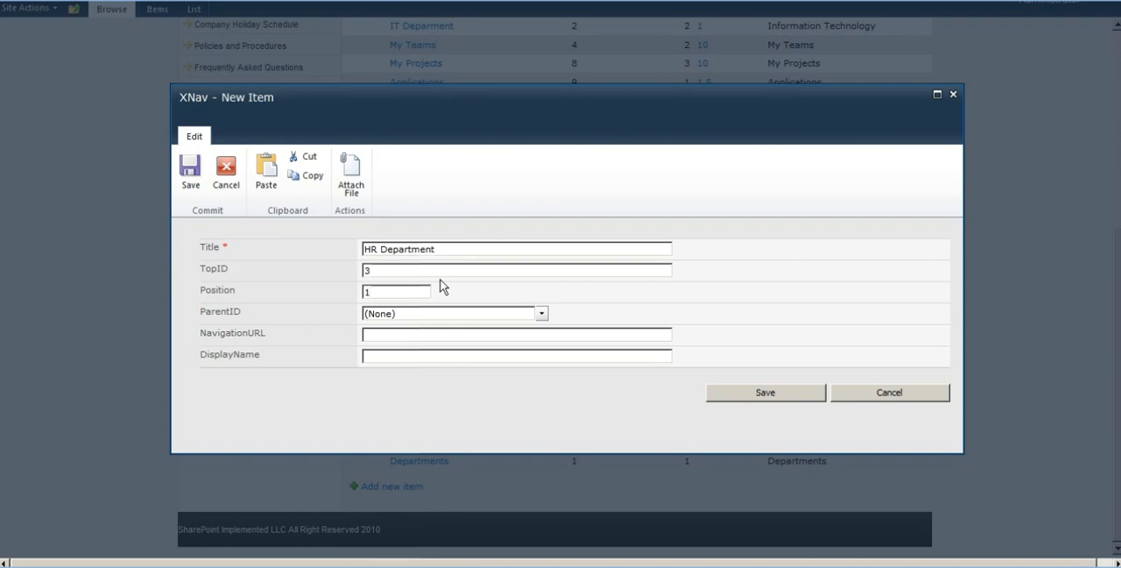
- Set ParentID to 1 (Departments) and the display name to 'HR Department'
left_click(540, 312)
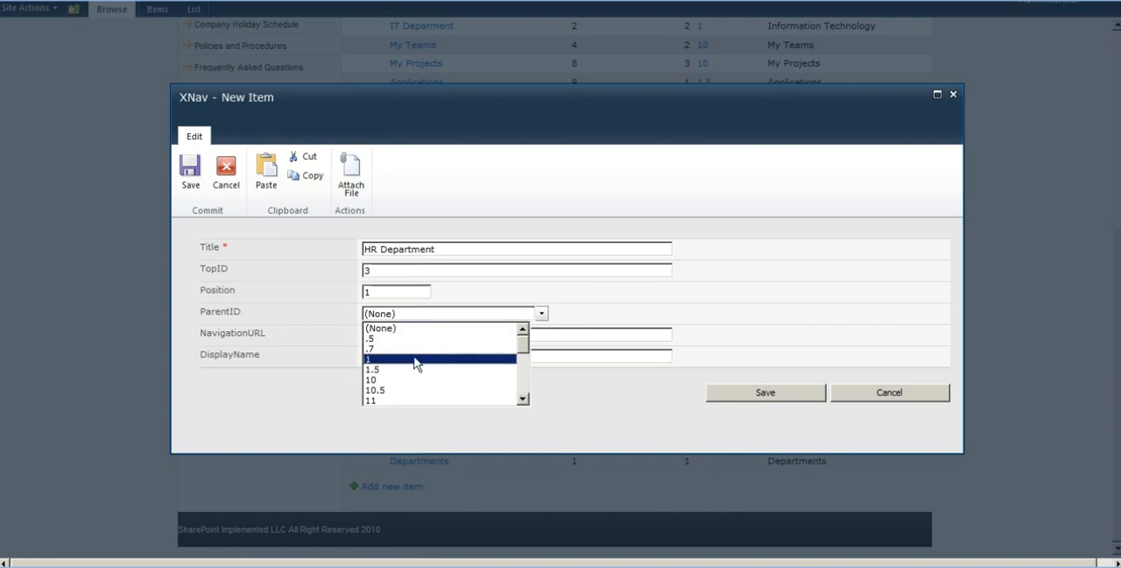
left_click(374, 357)
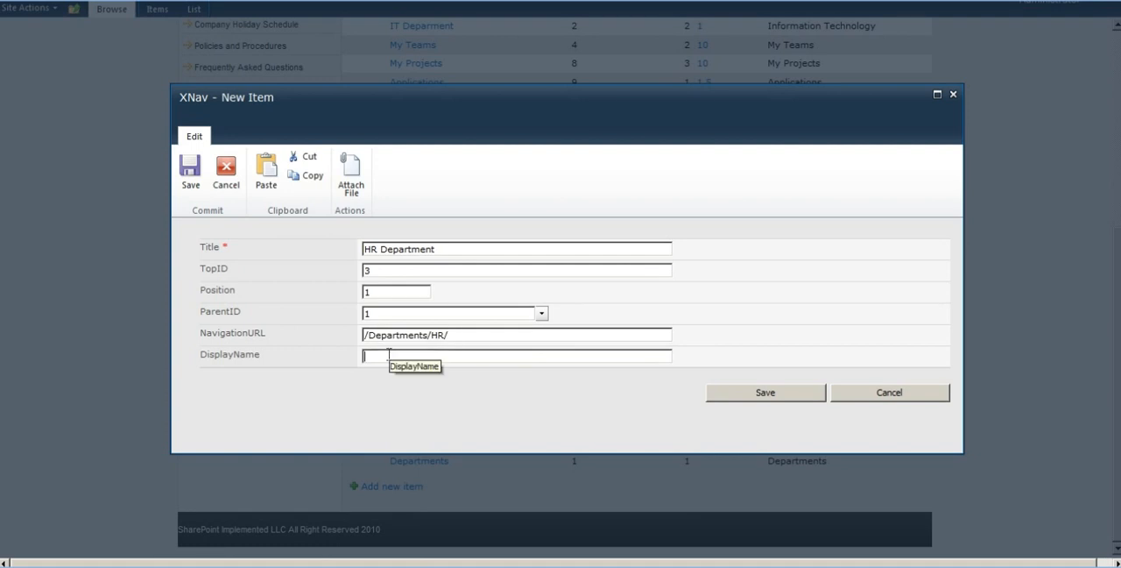
mouse_move(565, 383)
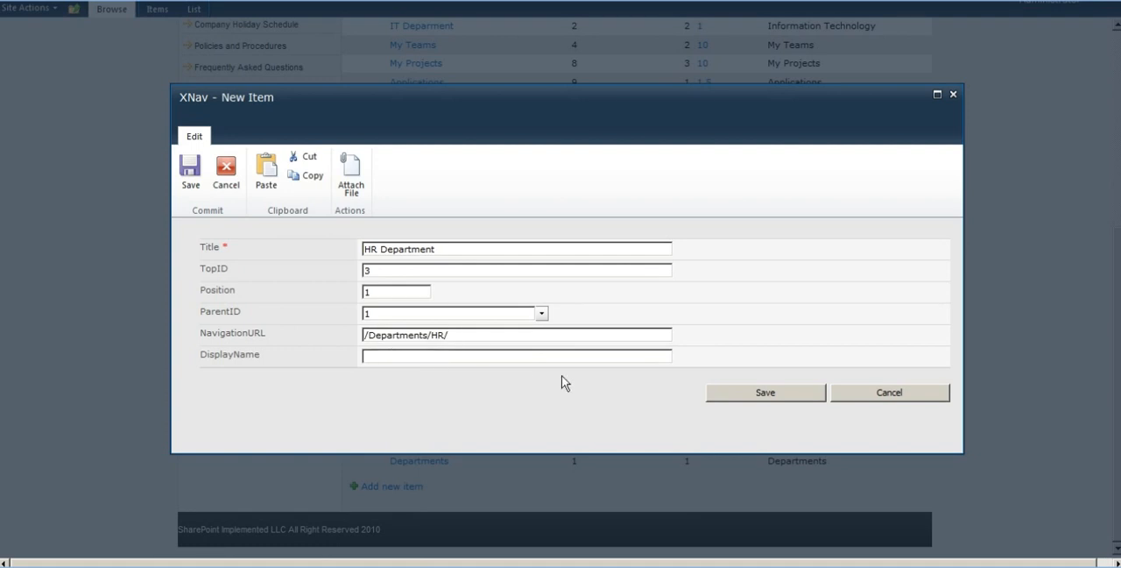
type("HR Depar")
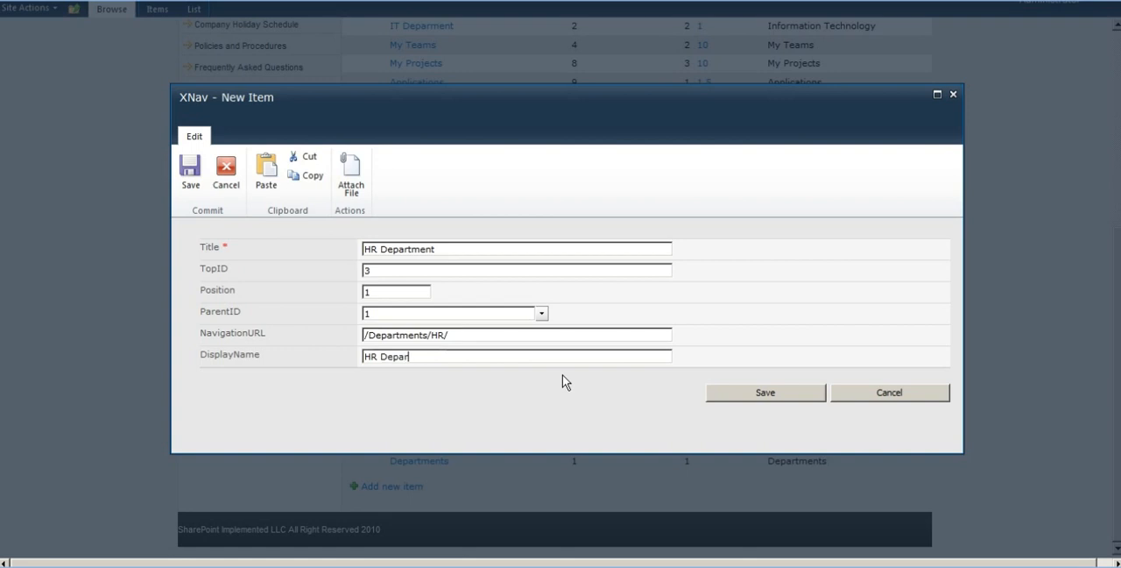
type("ment")
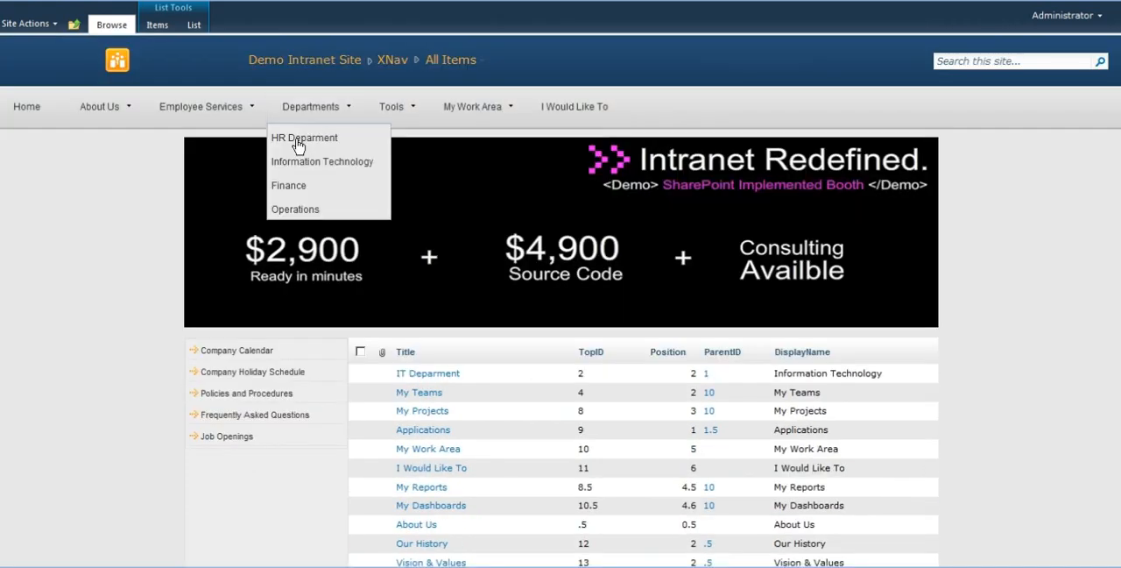
mouse_move(304, 140)
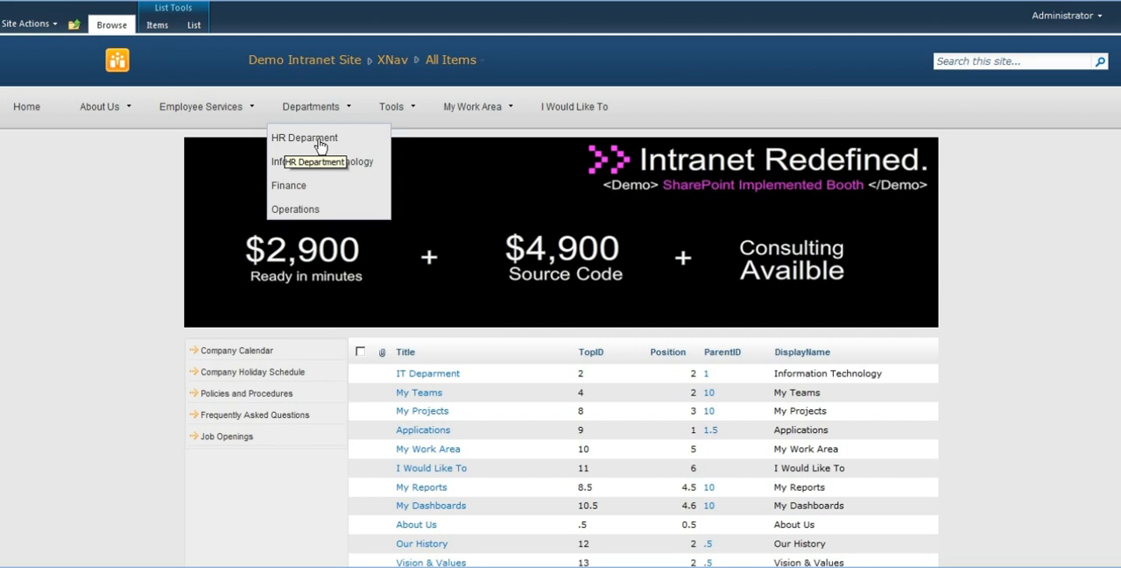